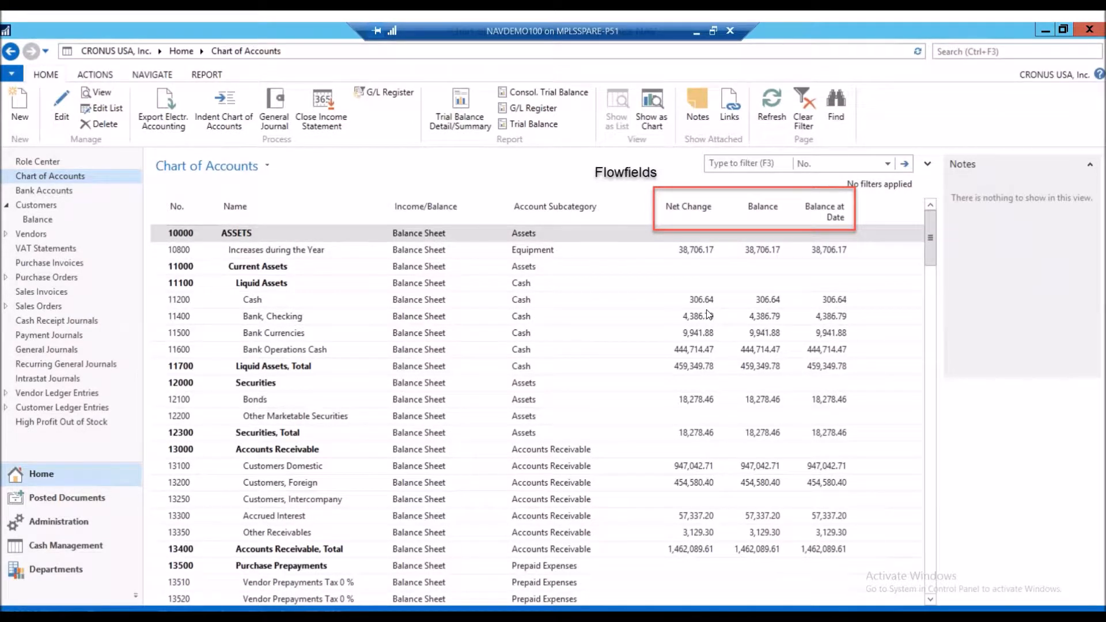
mouse_move(741, 225)
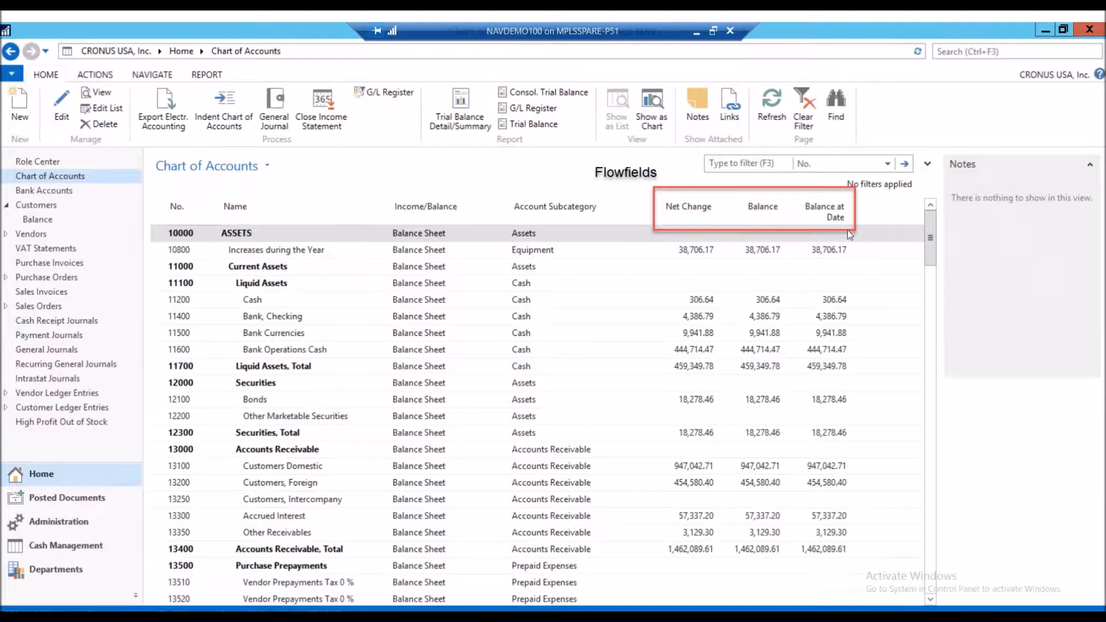
mouse_move(852, 482)
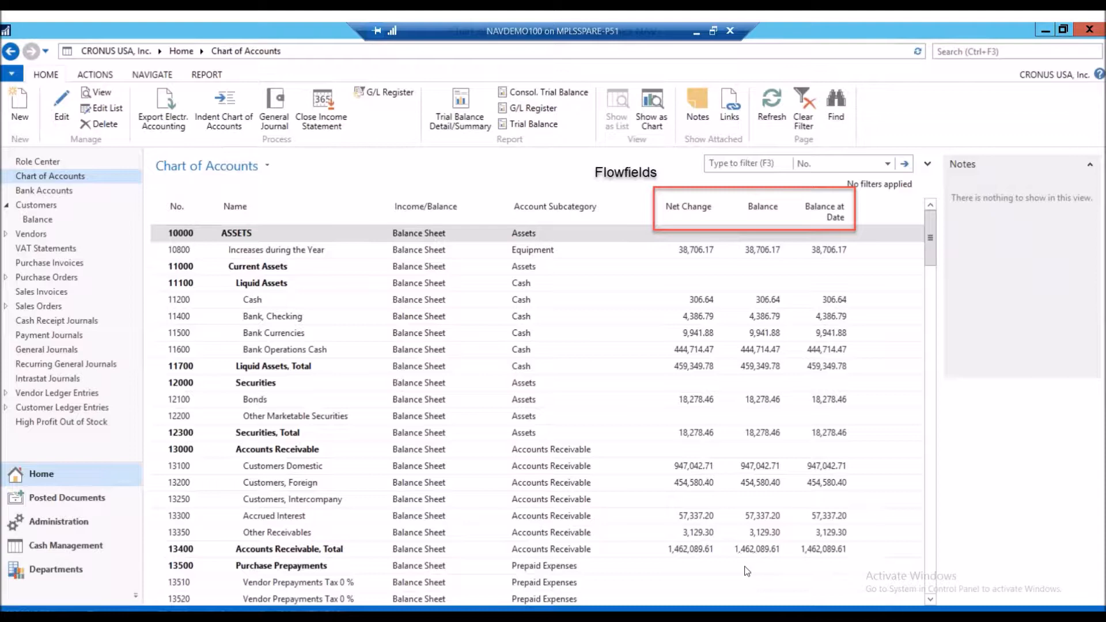
mouse_move(743, 572)
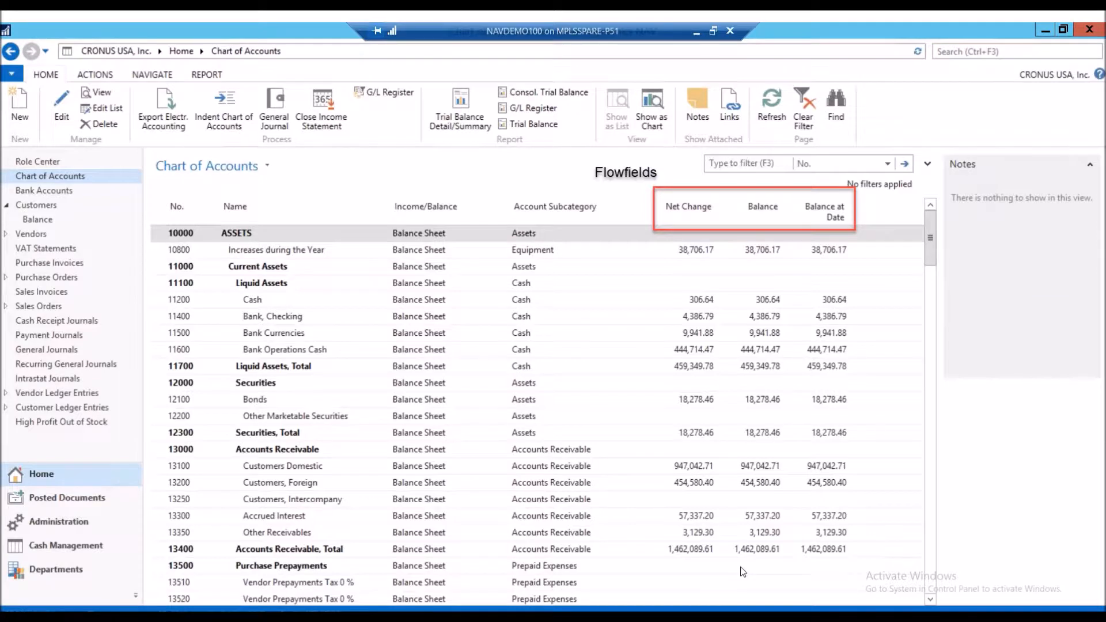
mouse_move(731, 391)
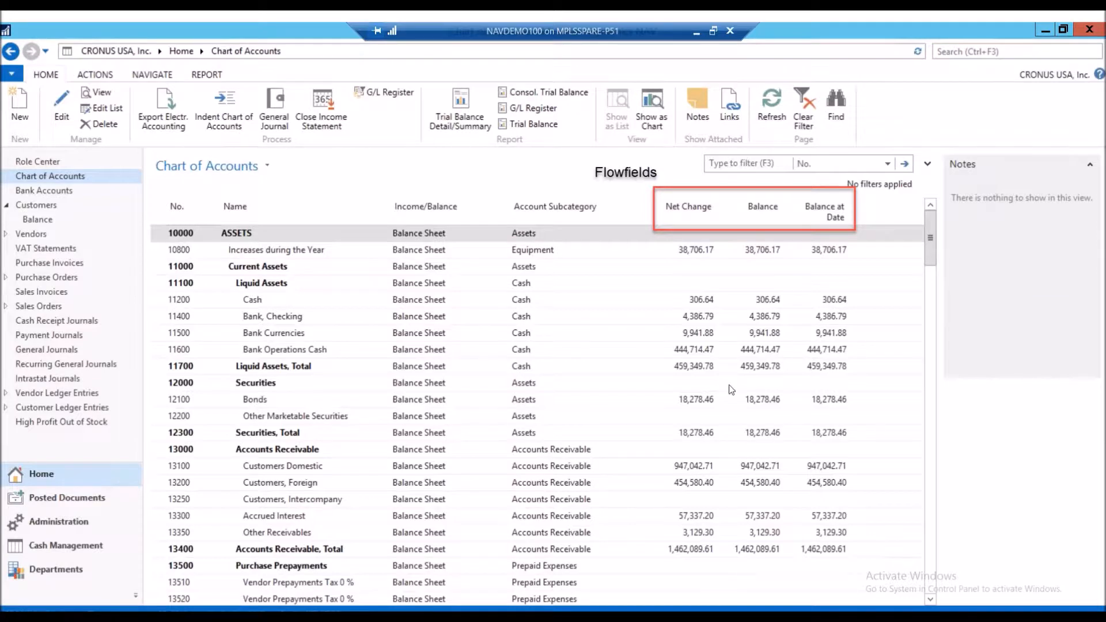
mouse_move(707, 319)
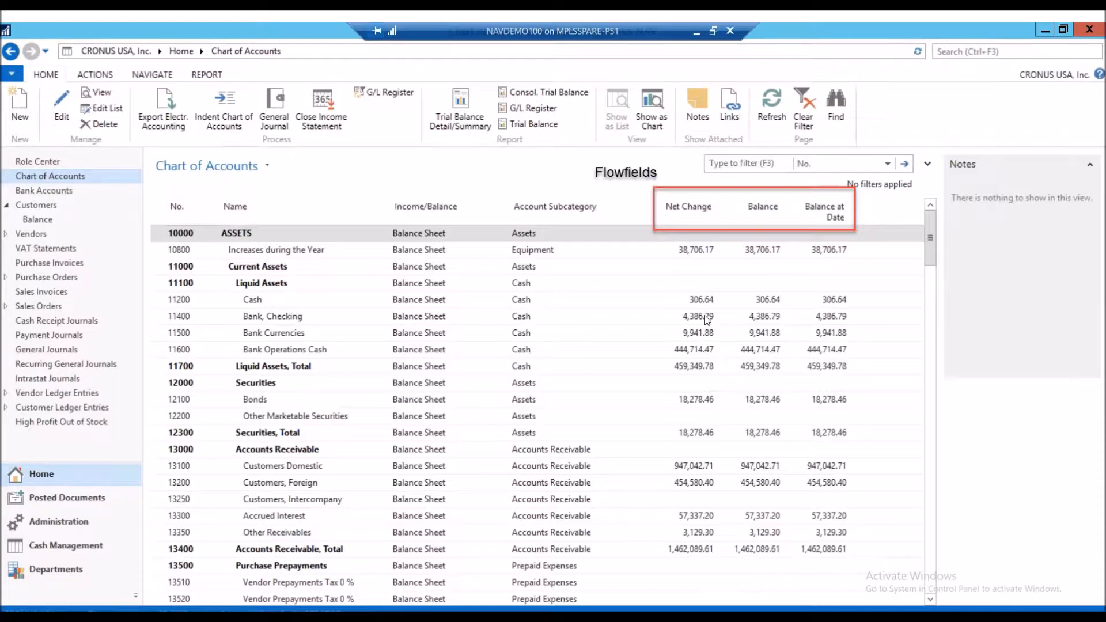
mouse_move(531, 263)
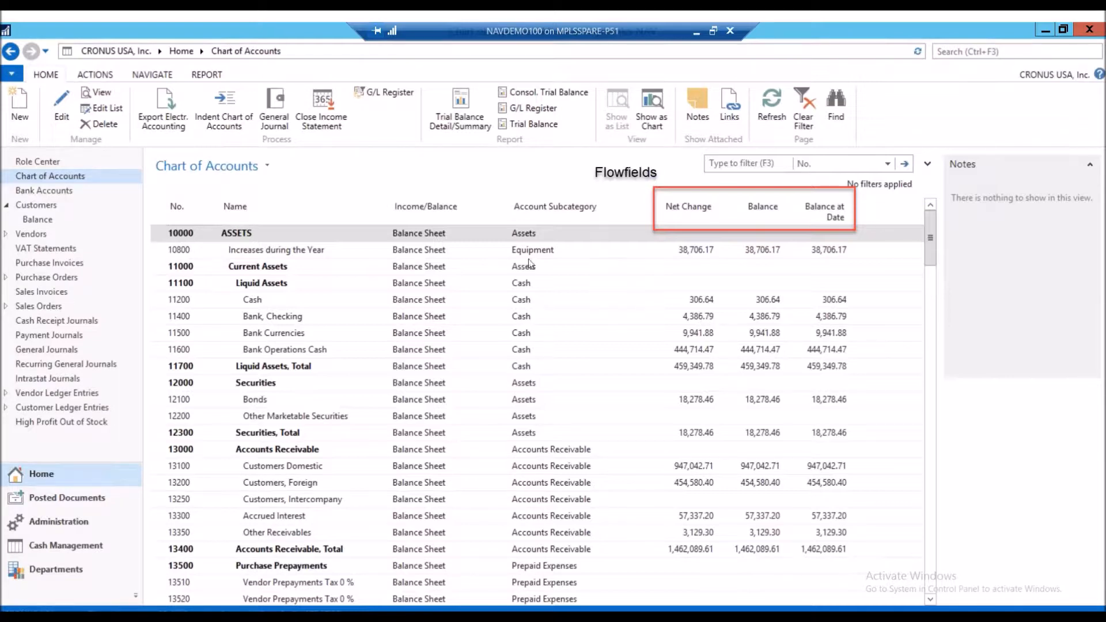
mouse_move(765, 232)
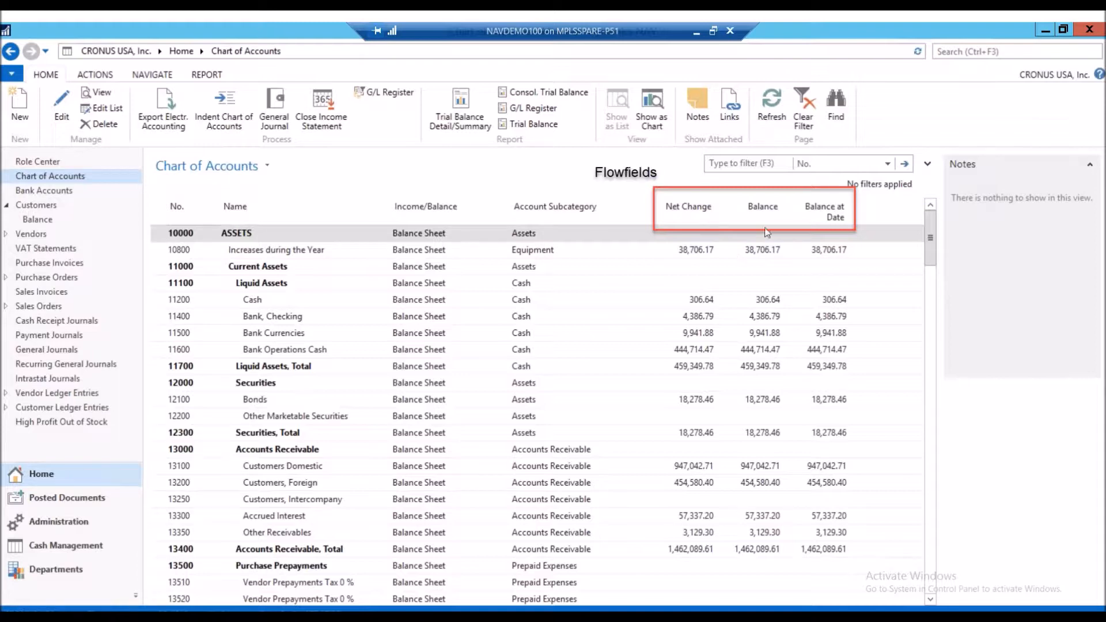
mouse_move(296, 196)
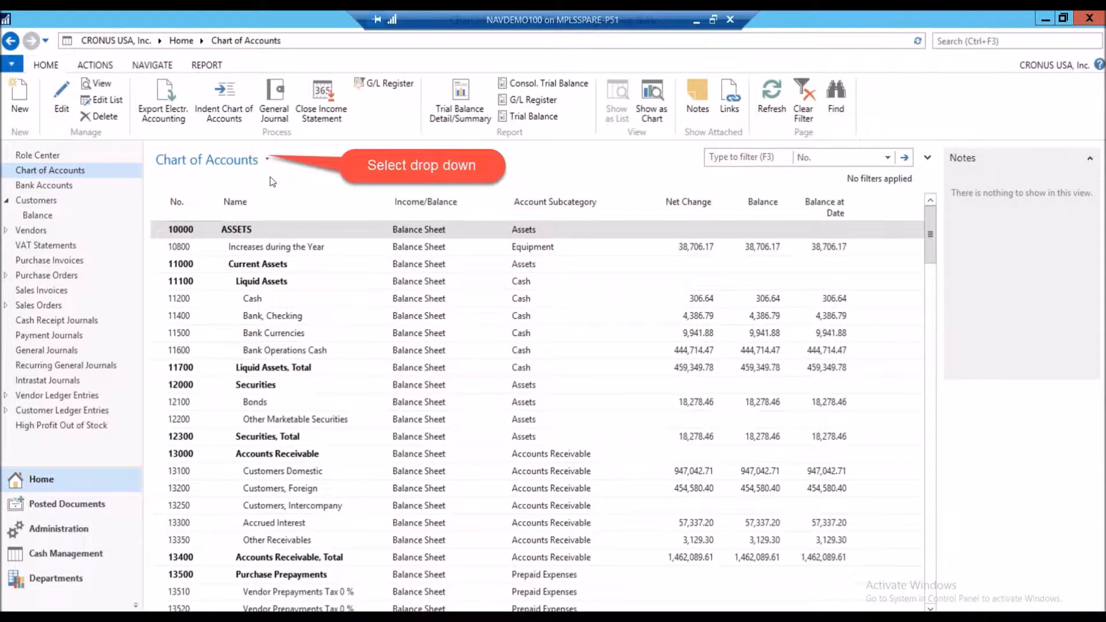
Step: Show the filter options for the Chart of Accounts list
left_click(268, 159)
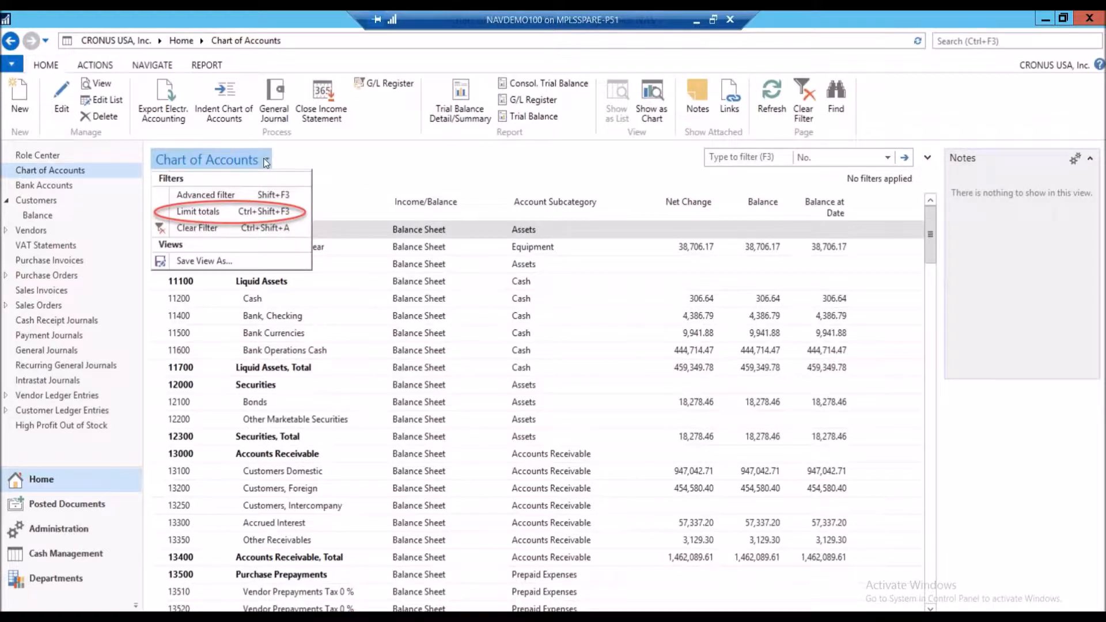
mouse_move(219, 213)
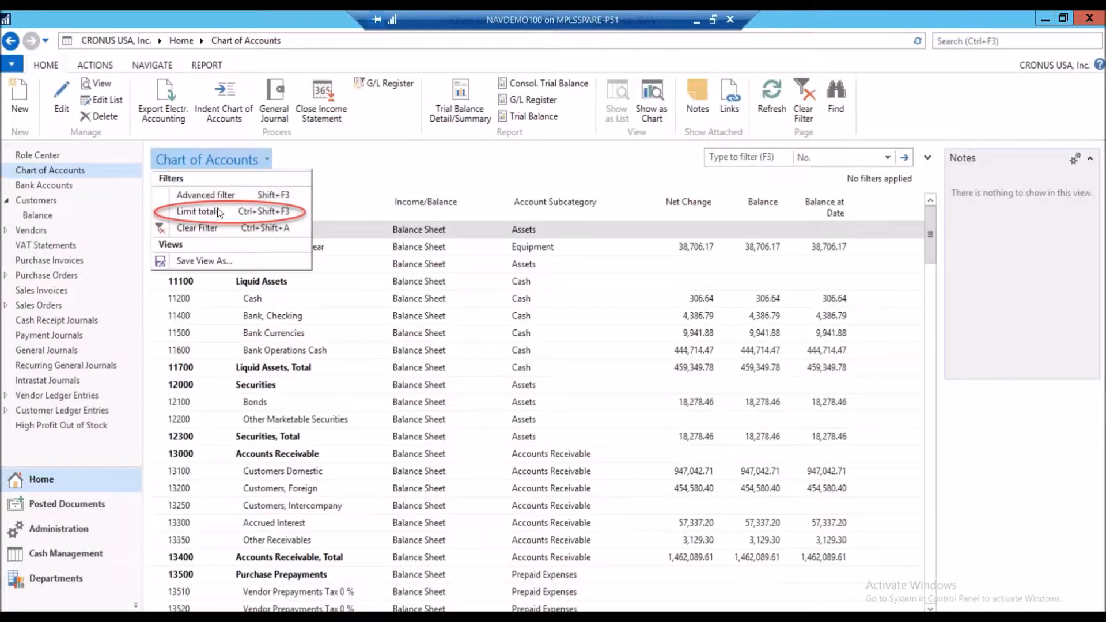
Step: Limit Chart of Accounts totals to the date range 01/01/17..03/01/17
left_click(200, 212)
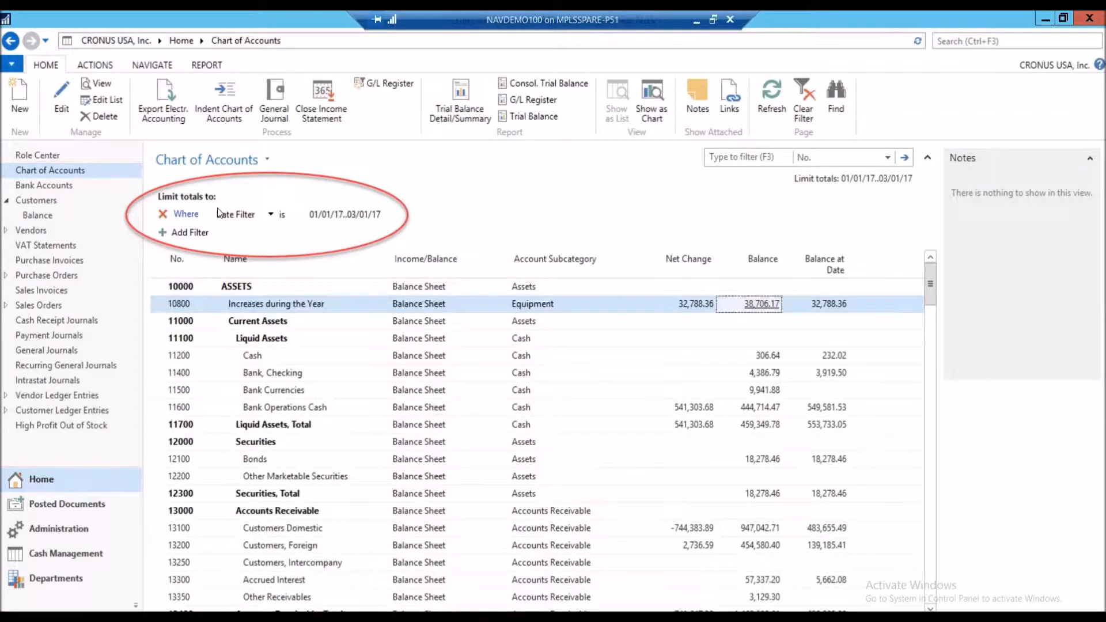
mouse_move(413, 247)
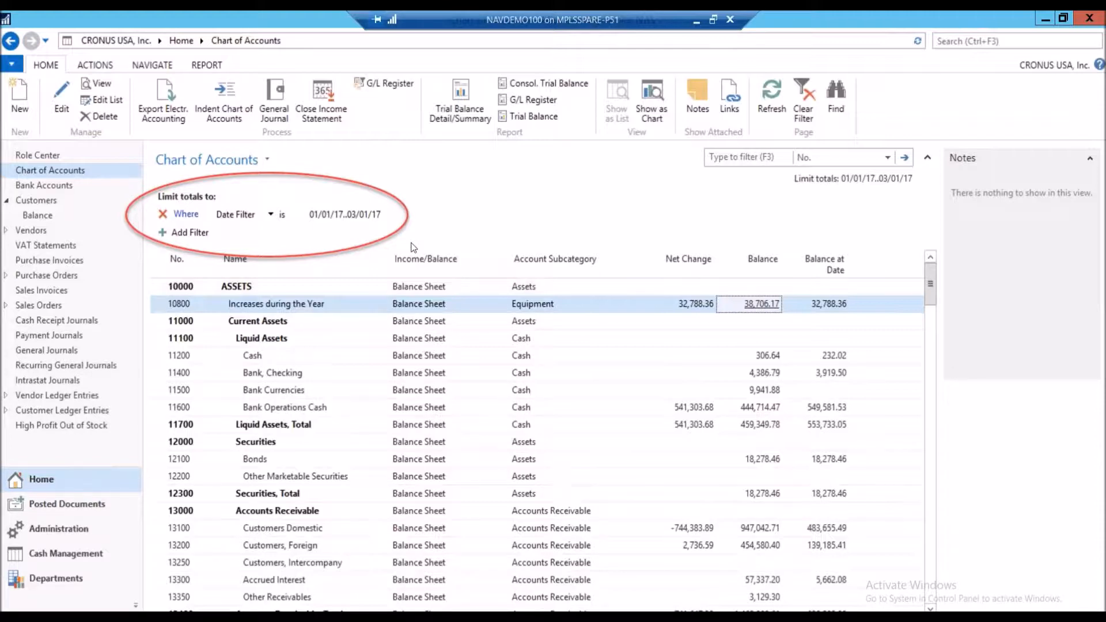
mouse_move(323, 225)
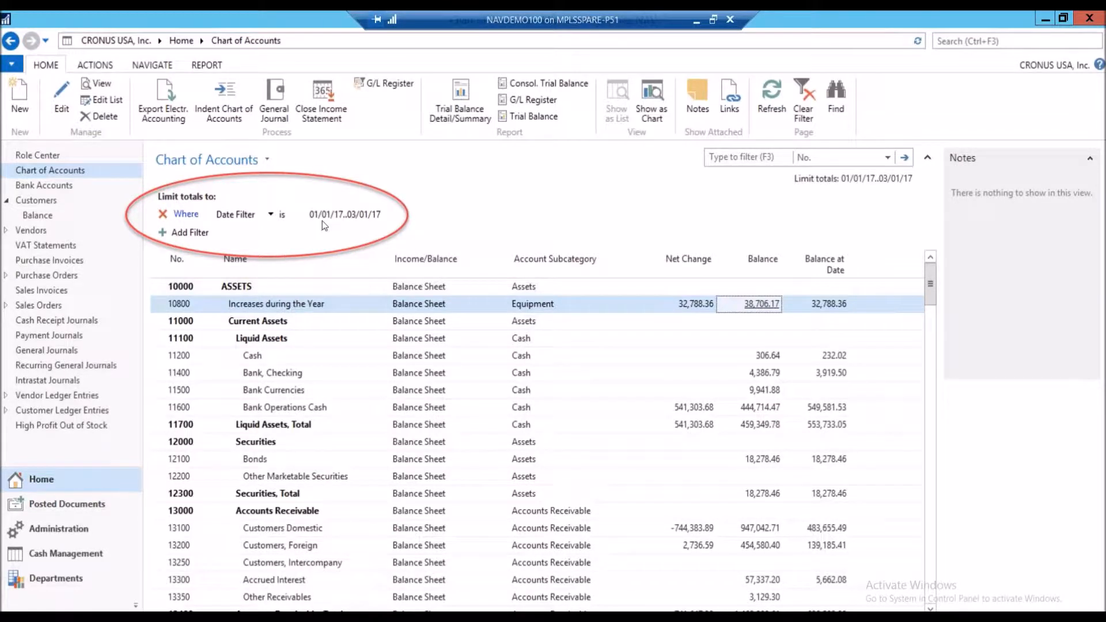
mouse_move(652, 277)
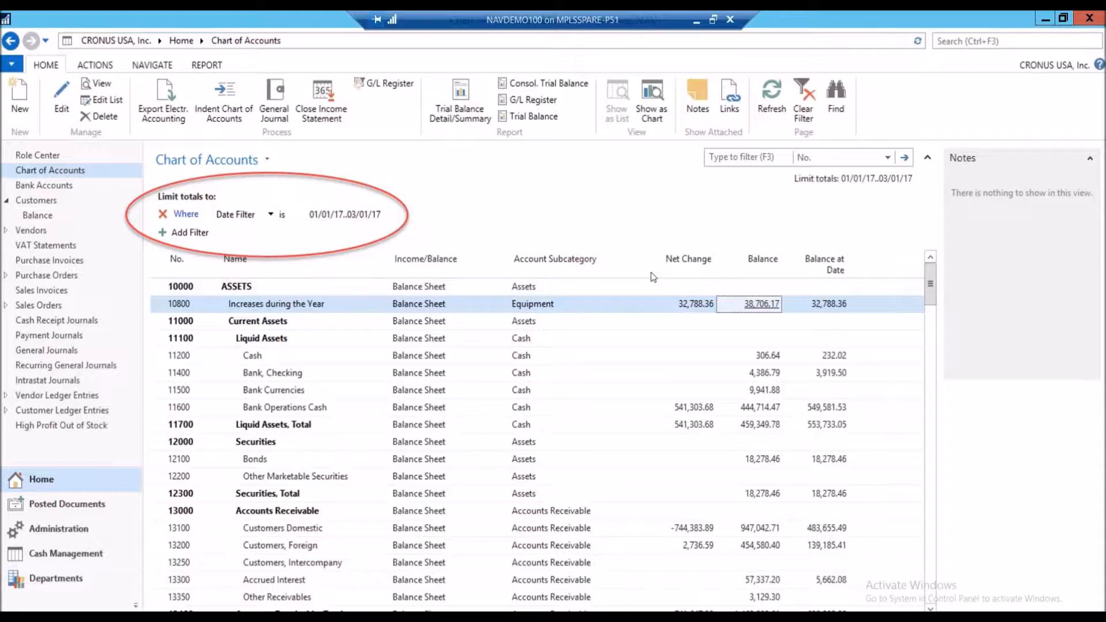
mouse_move(540, 309)
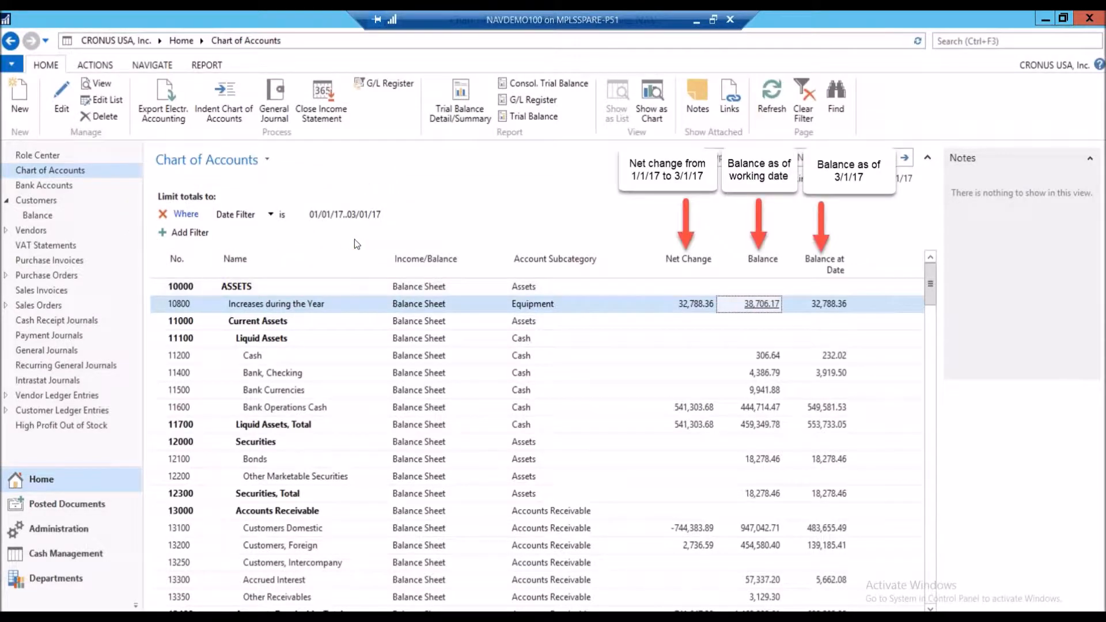
mouse_move(361, 221)
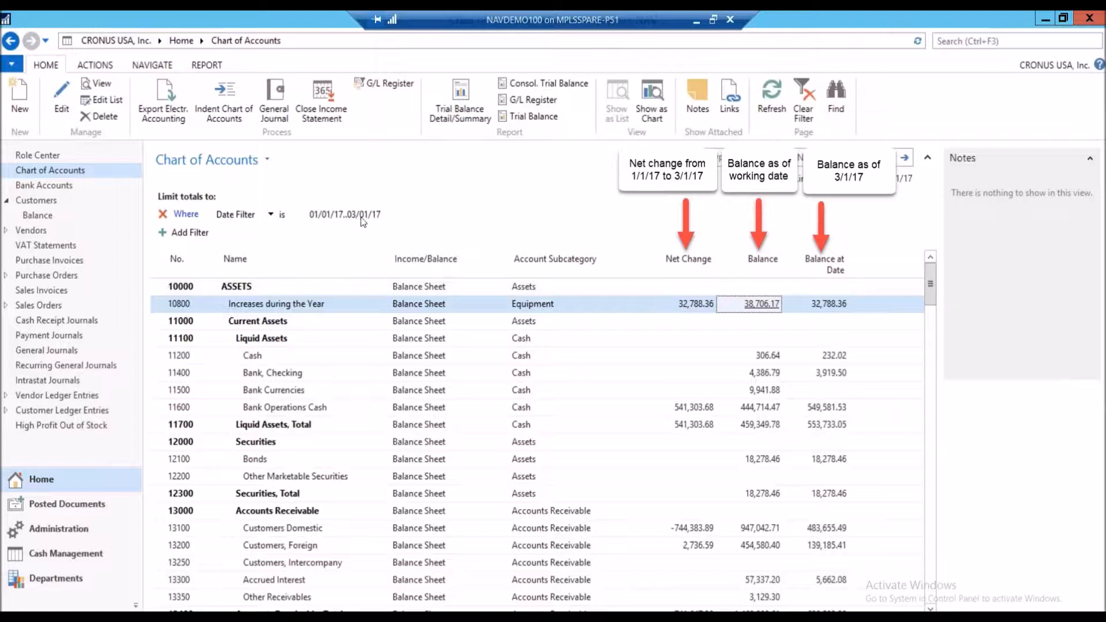
mouse_move(703, 554)
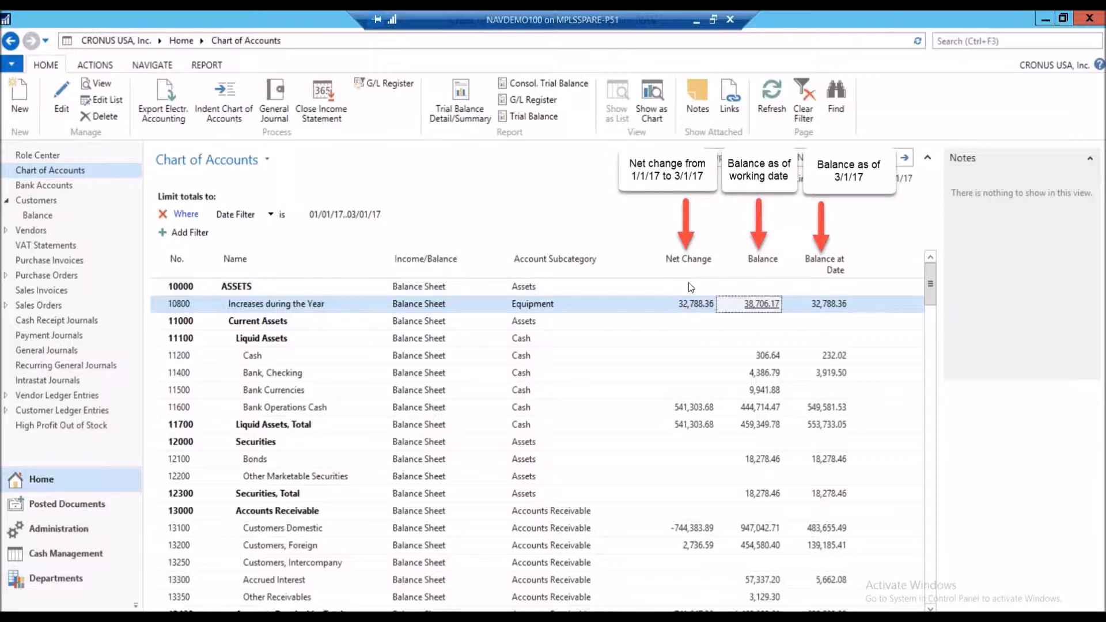
mouse_move(692, 255)
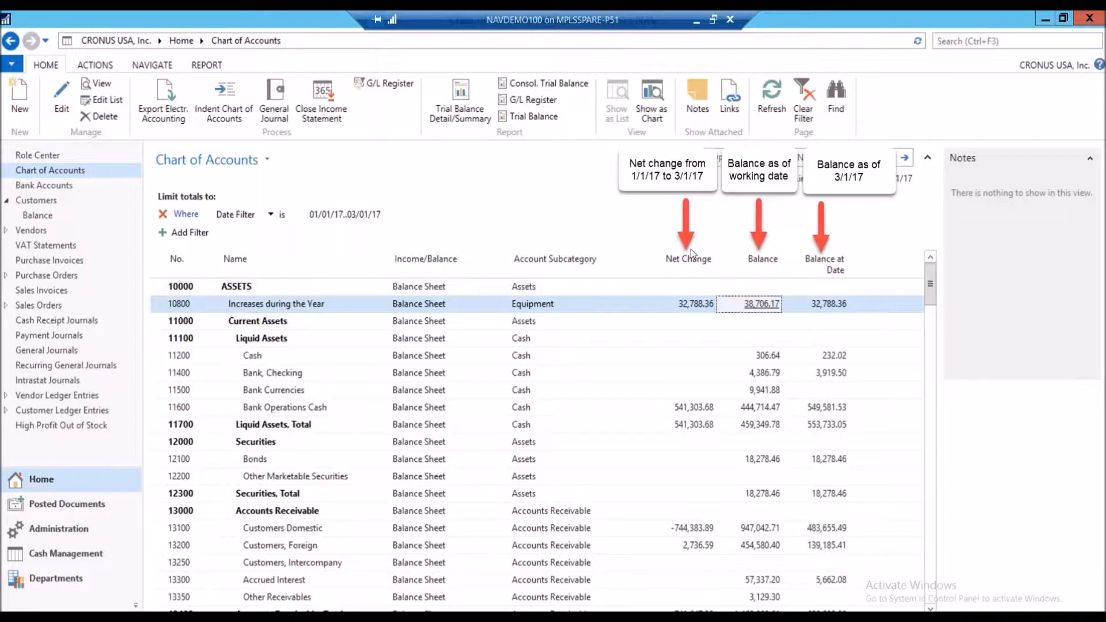
mouse_move(753, 246)
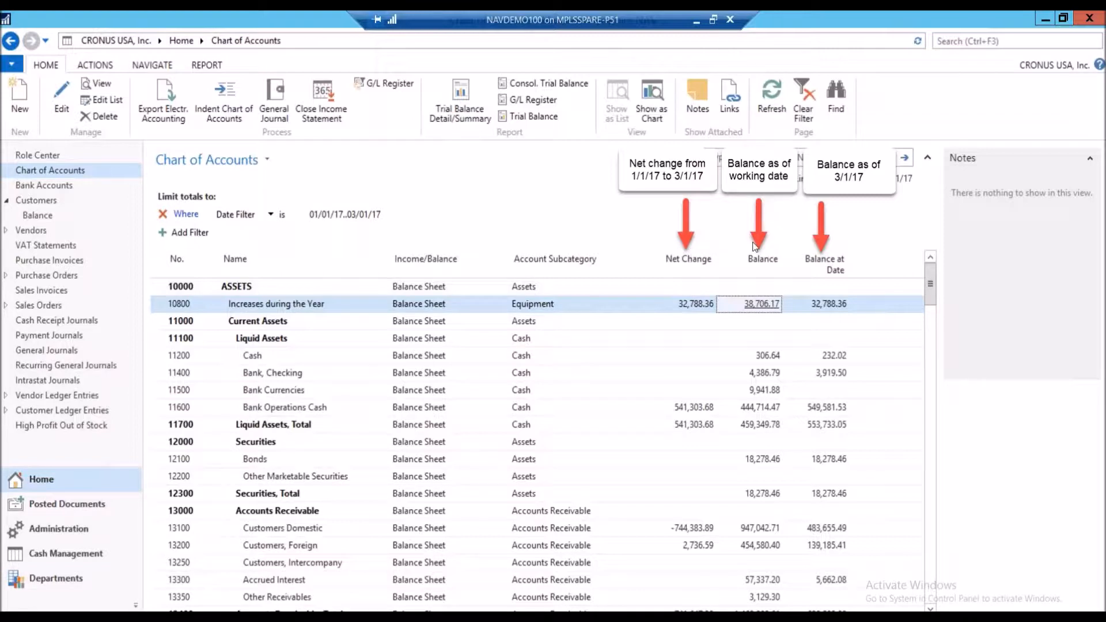
mouse_move(912, 283)
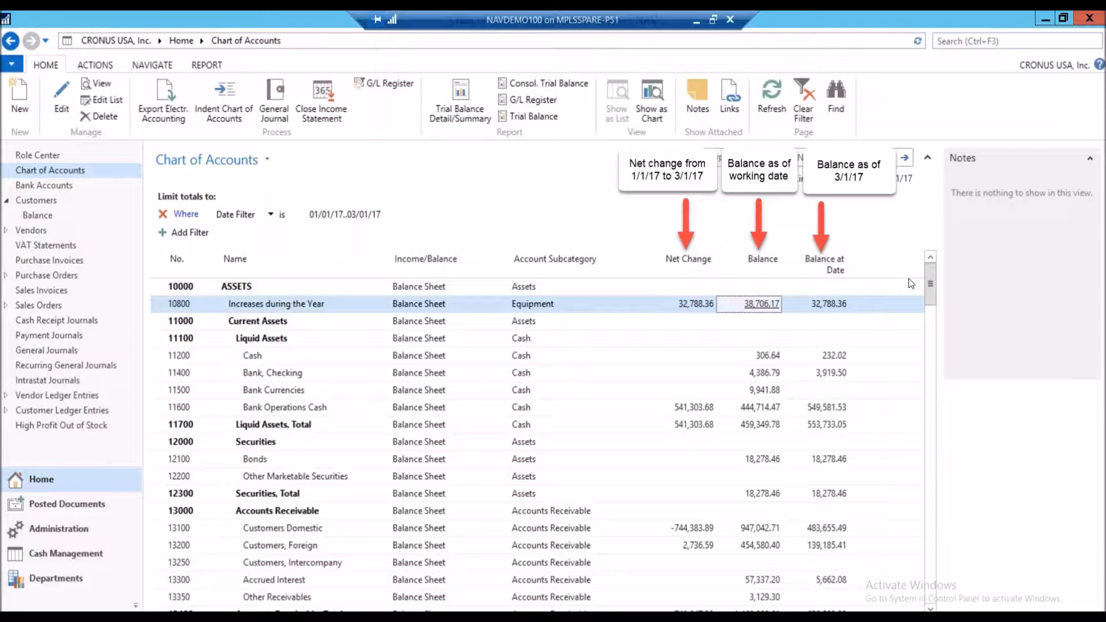
mouse_move(844, 266)
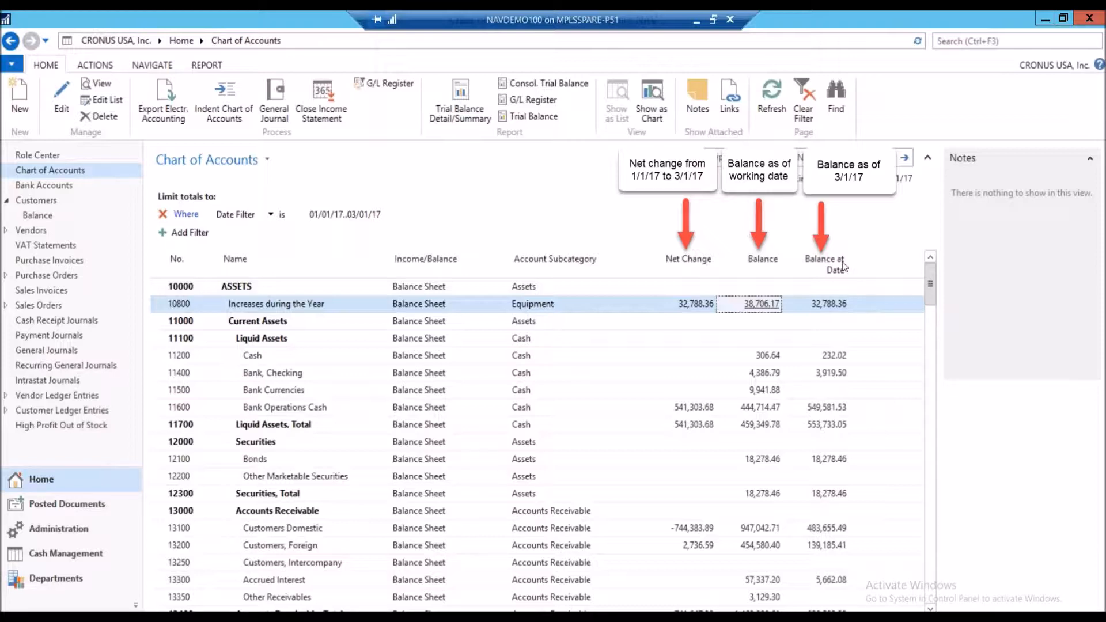
mouse_move(507, 288)
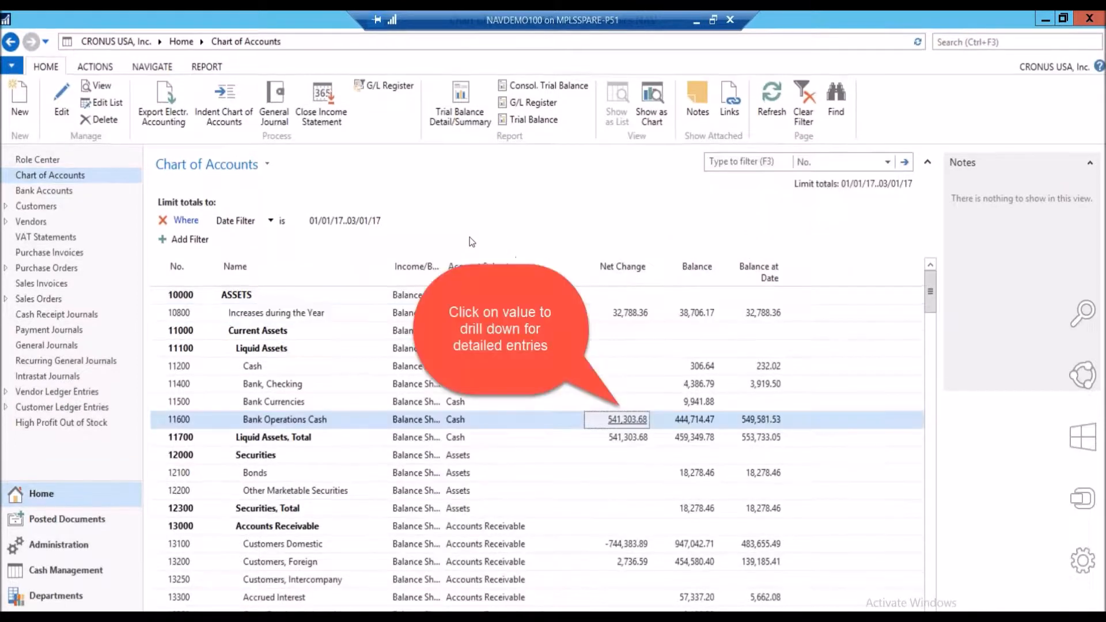
mouse_move(748, 452)
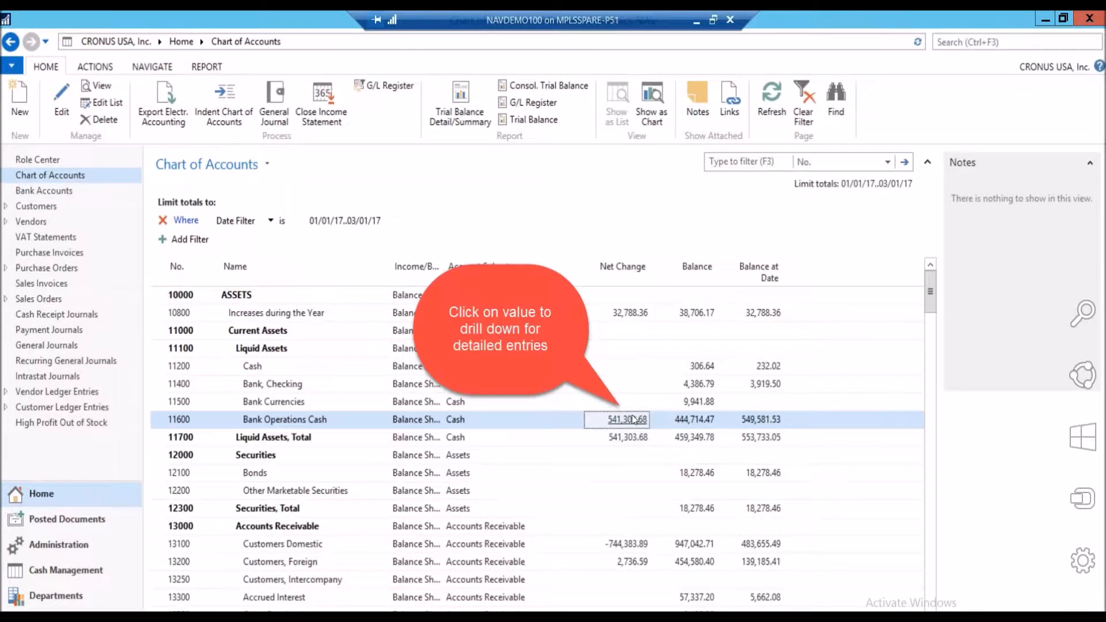
left_click(617, 419)
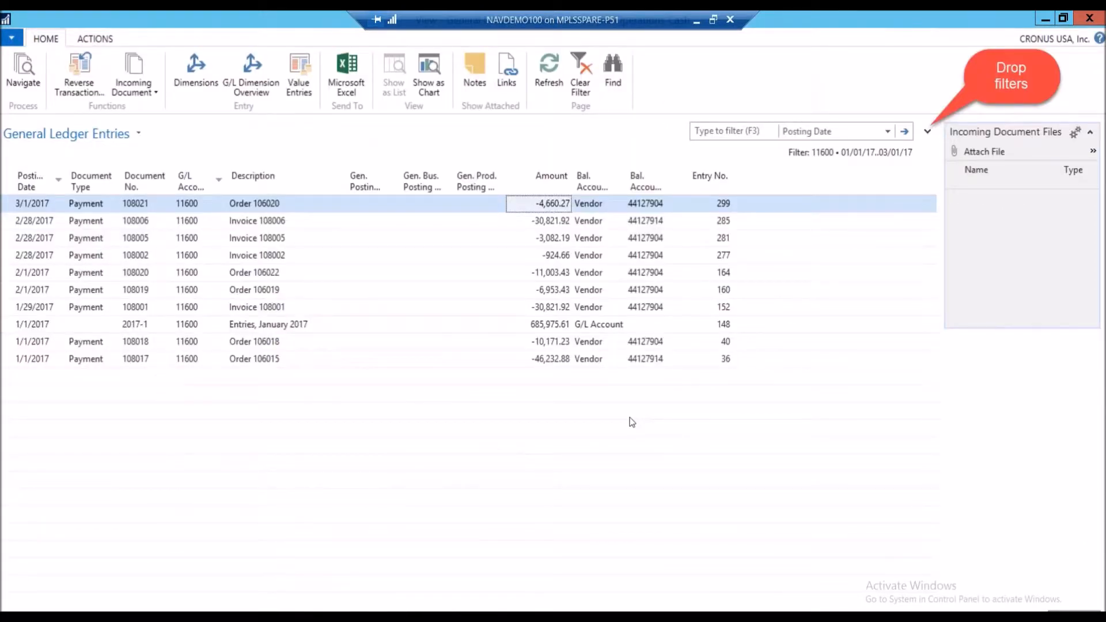
mouse_move(1027, 434)
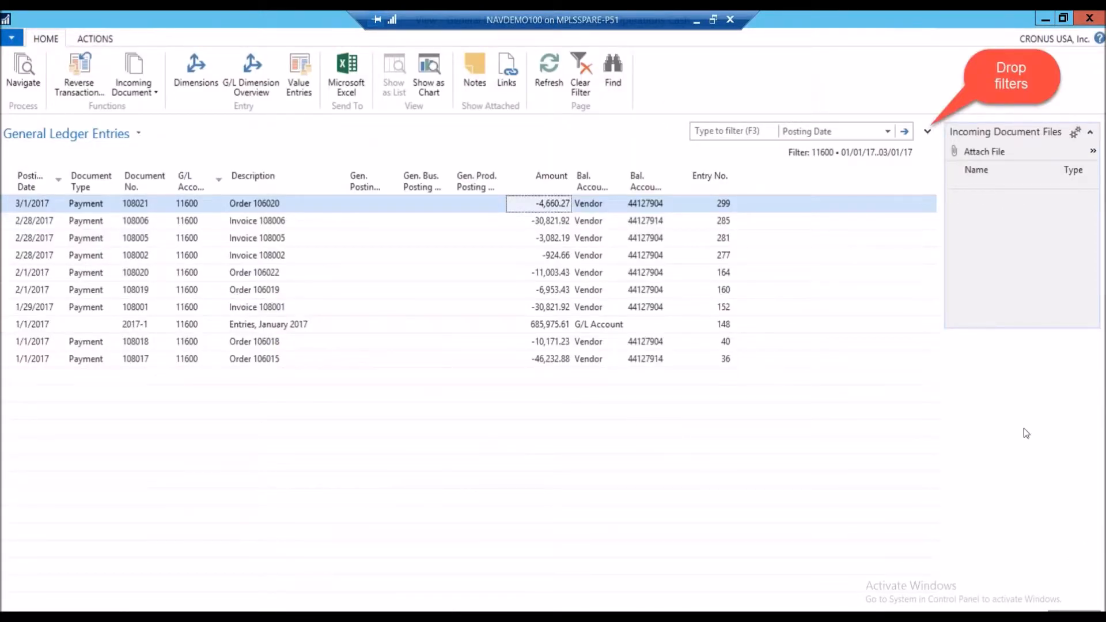
mouse_move(958, 513)
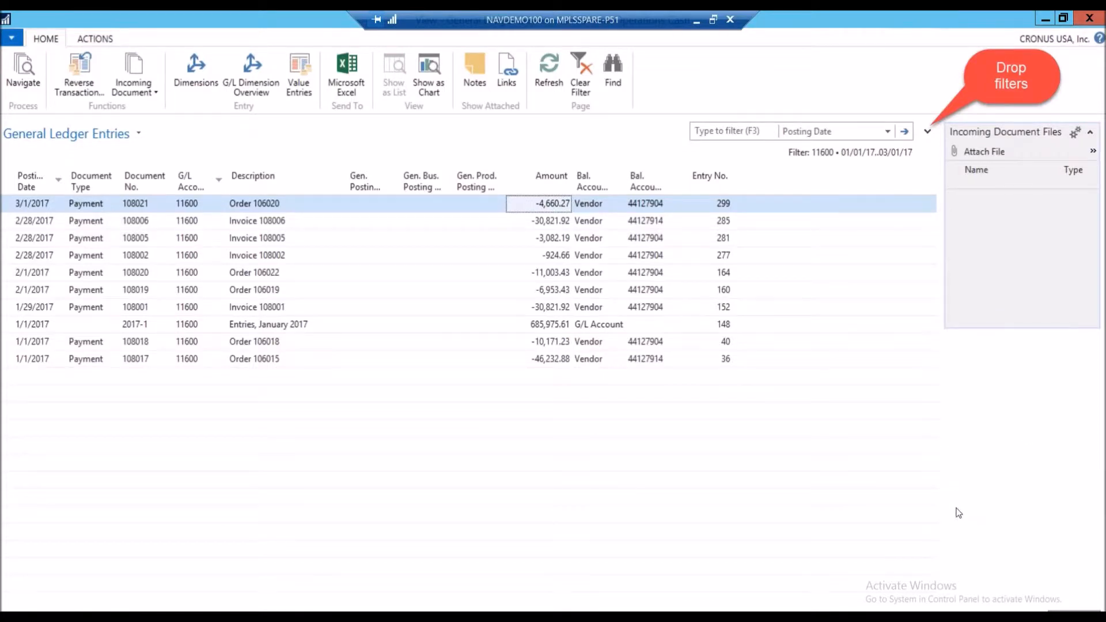
mouse_move(914, 495)
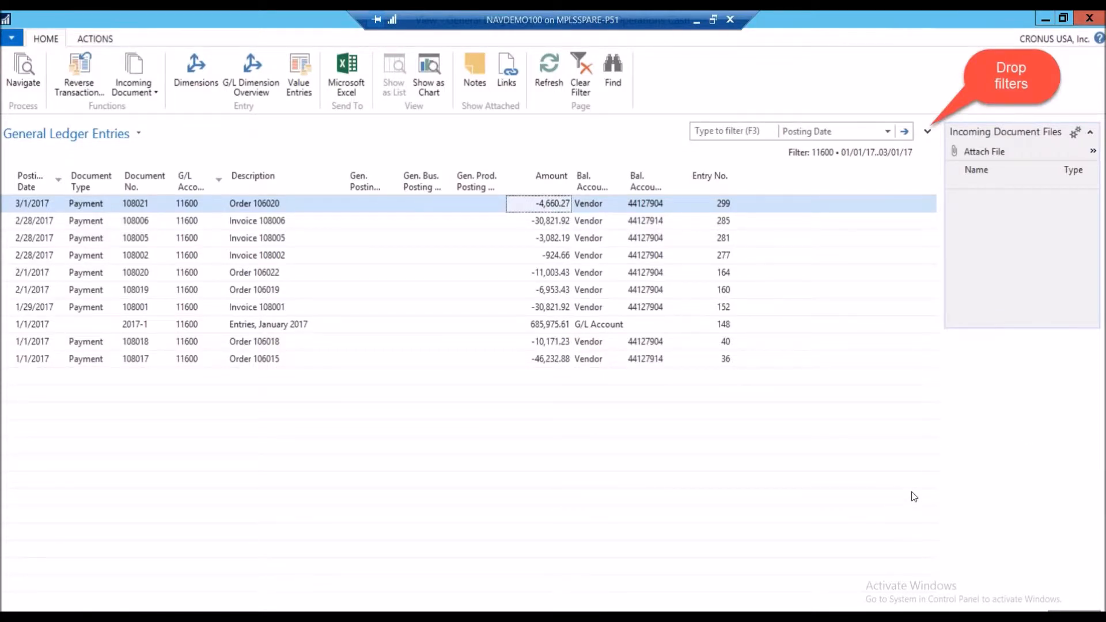
mouse_move(119, 207)
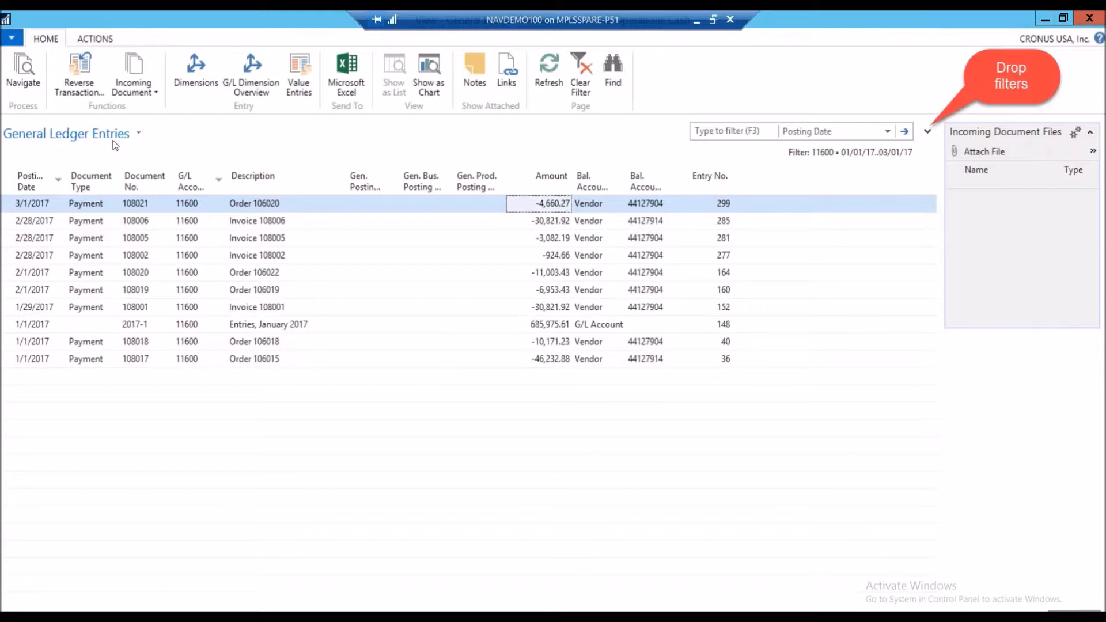
mouse_move(789, 153)
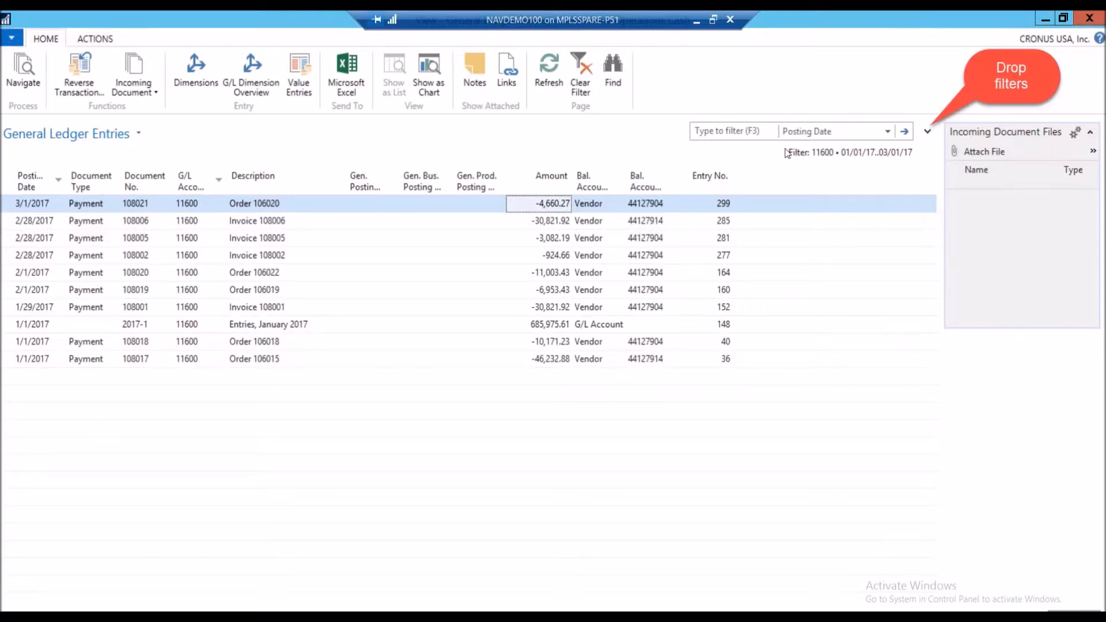
mouse_move(897, 162)
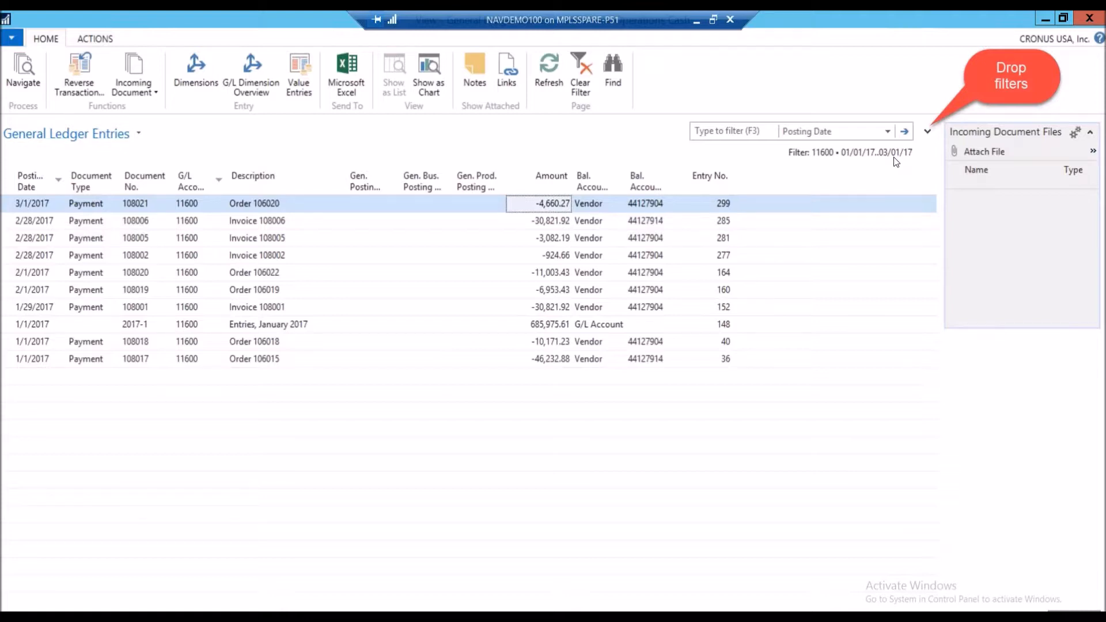
mouse_move(529, 149)
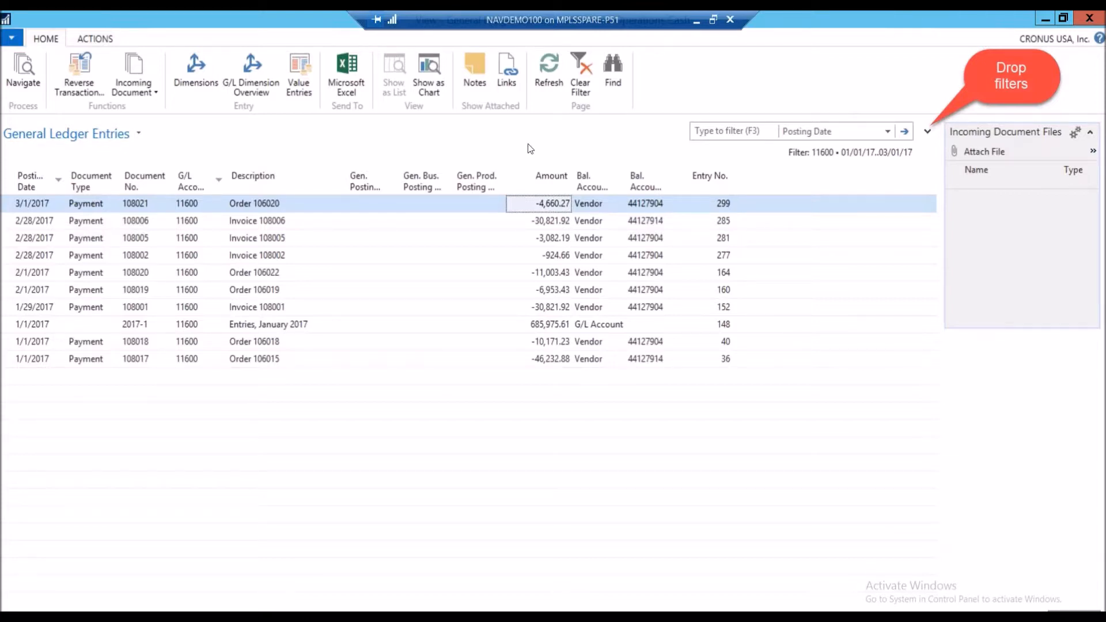
left_click(928, 131)
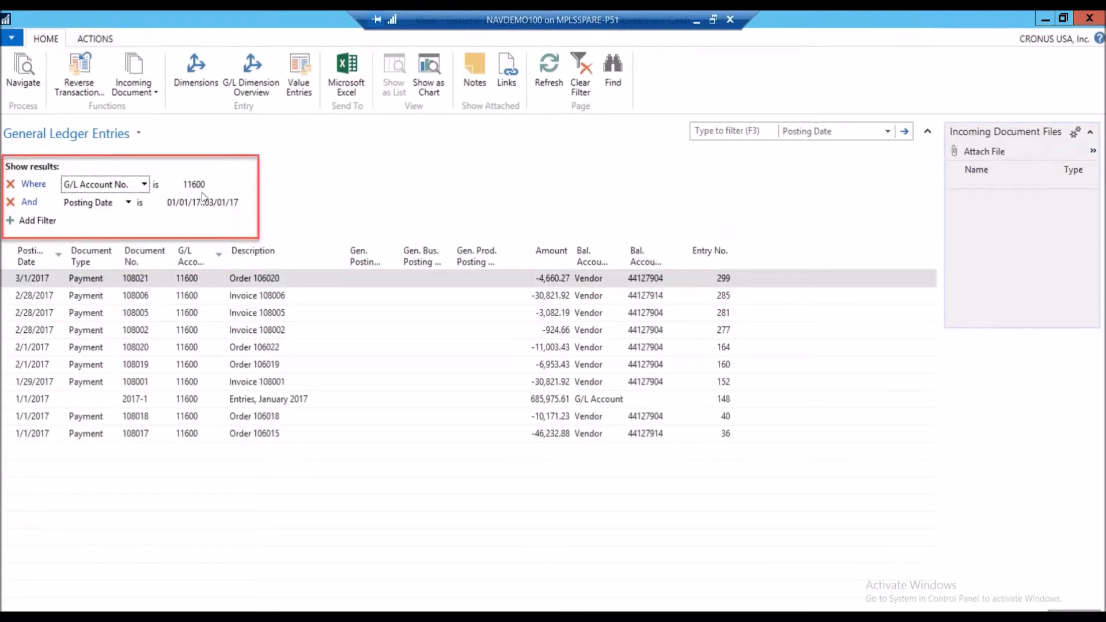
mouse_move(47, 240)
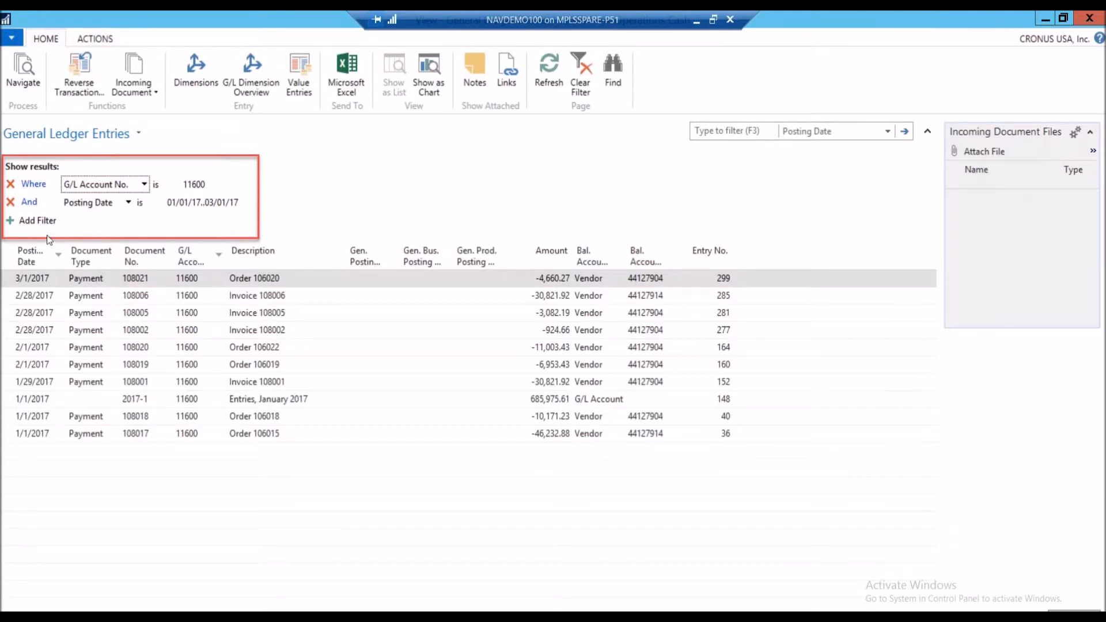
mouse_move(362, 202)
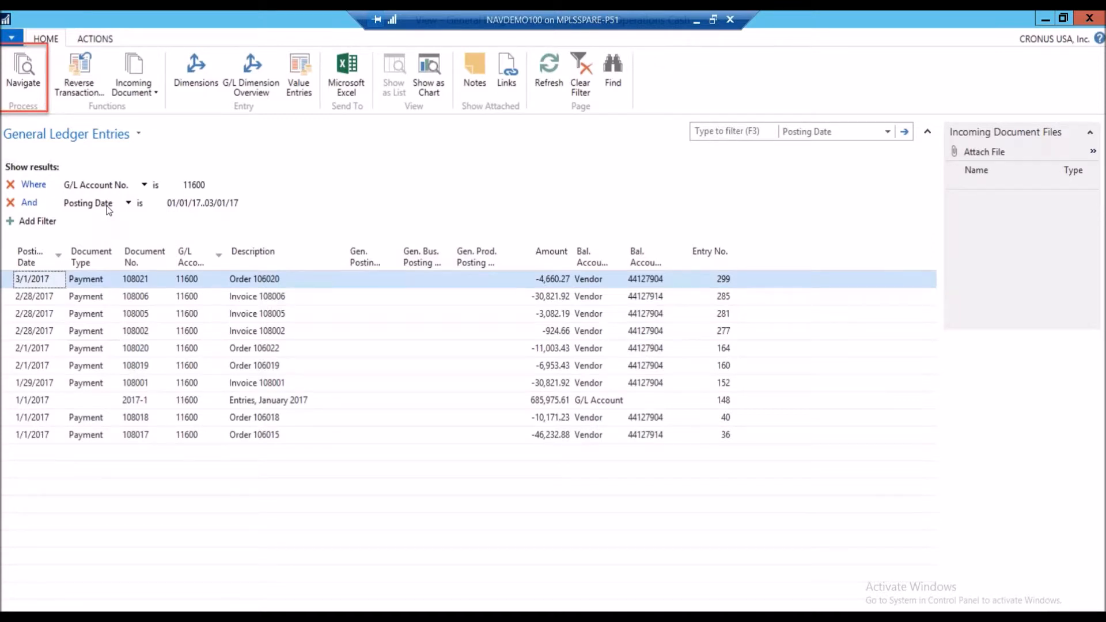
mouse_move(262, 205)
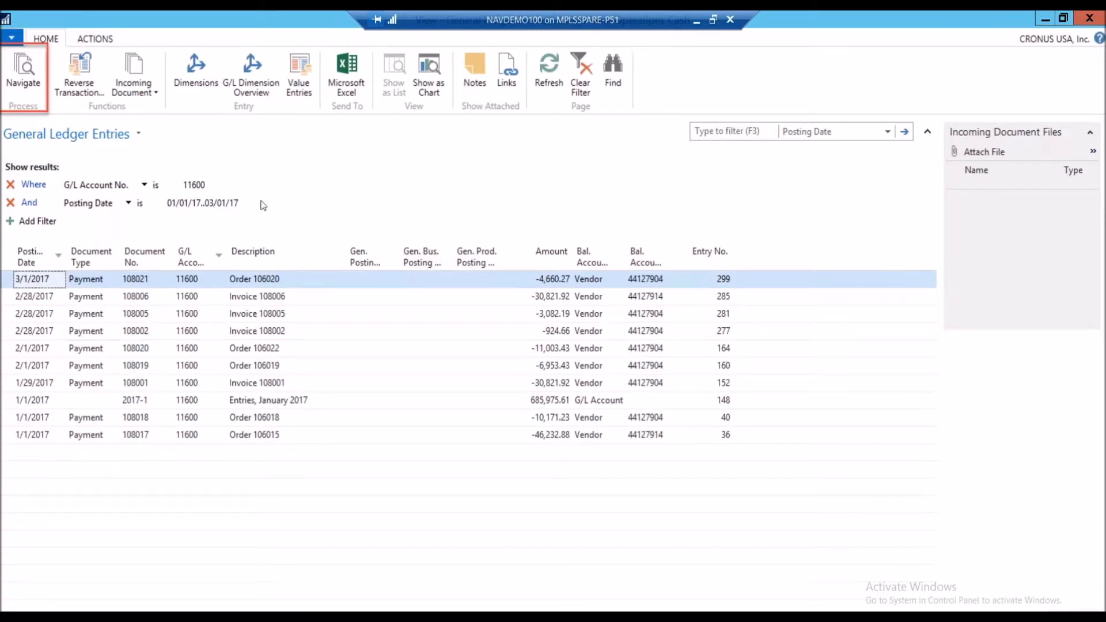
mouse_move(324, 197)
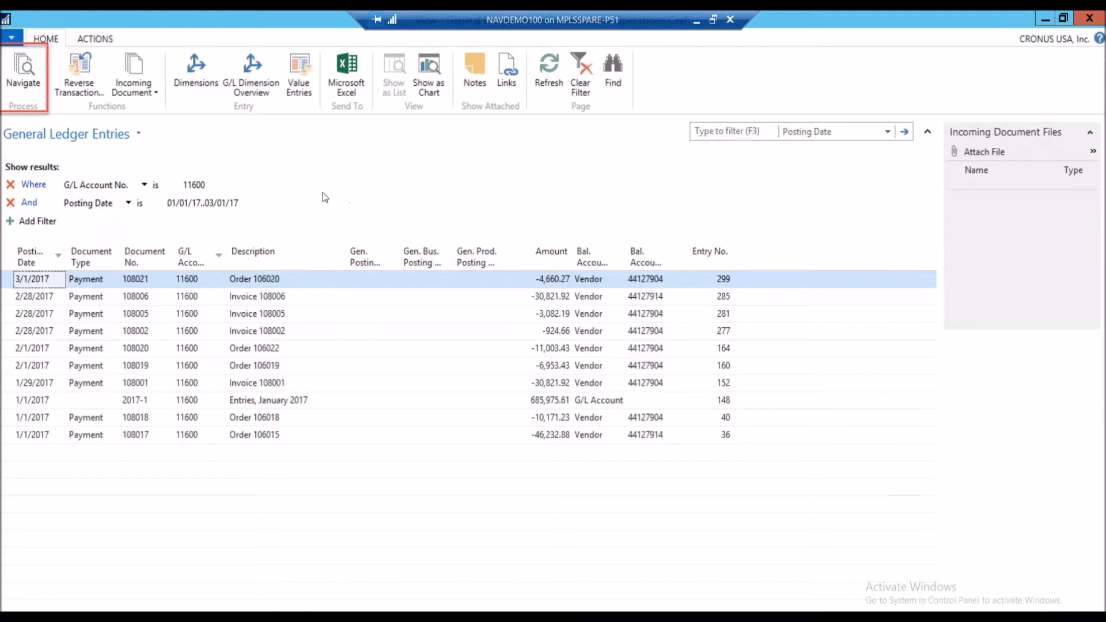
mouse_move(27, 80)
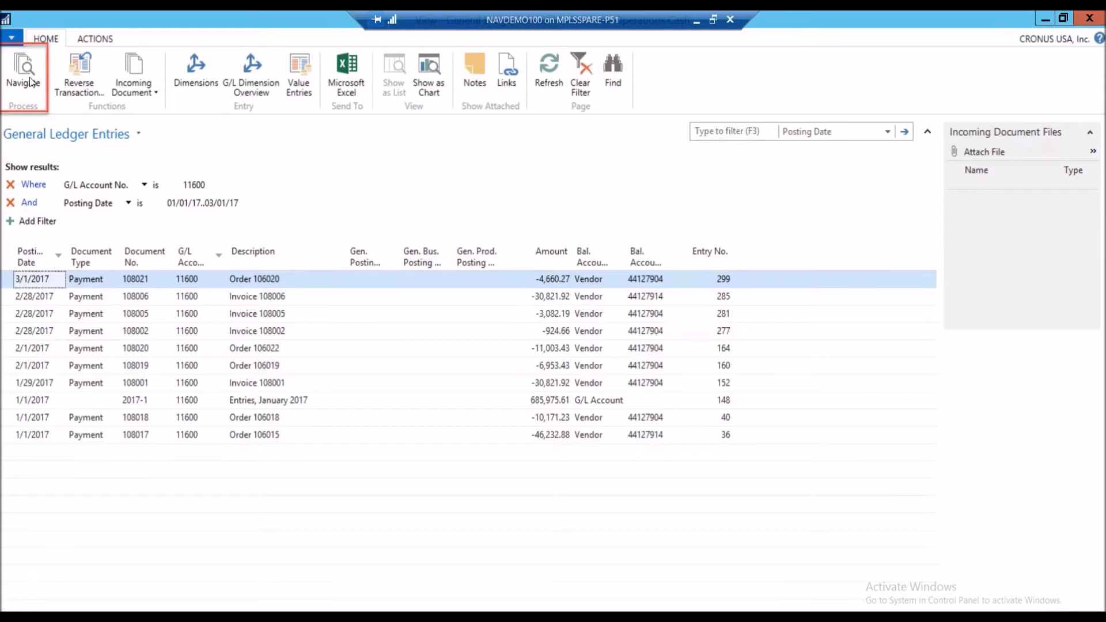
Step: Navigate to all entries related to document 108021 from the ledger entries
left_click(23, 74)
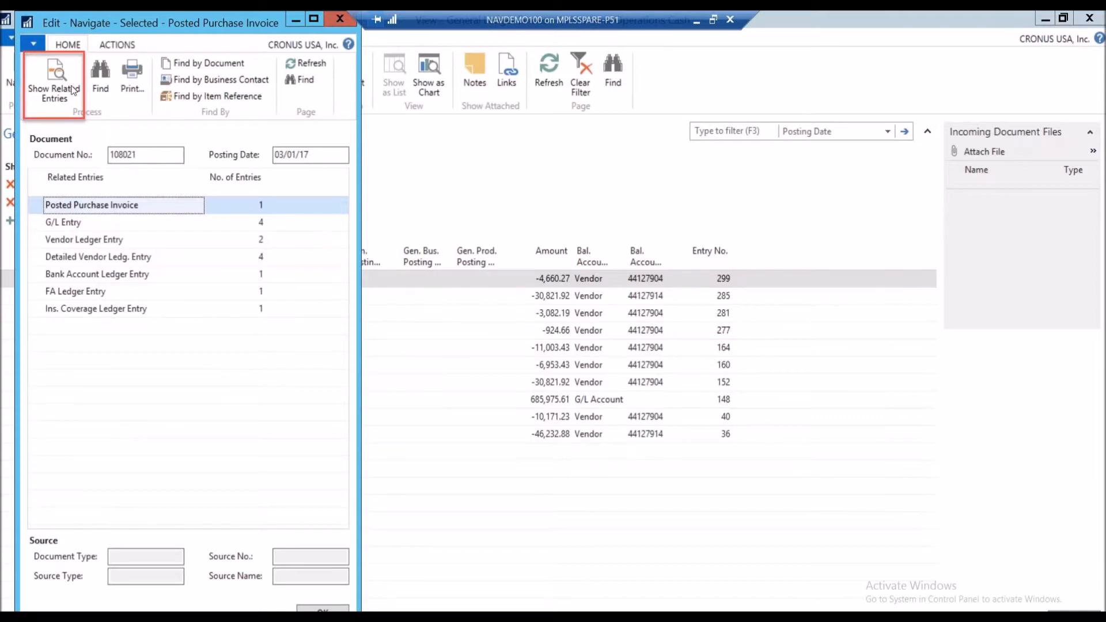
mouse_move(256, 196)
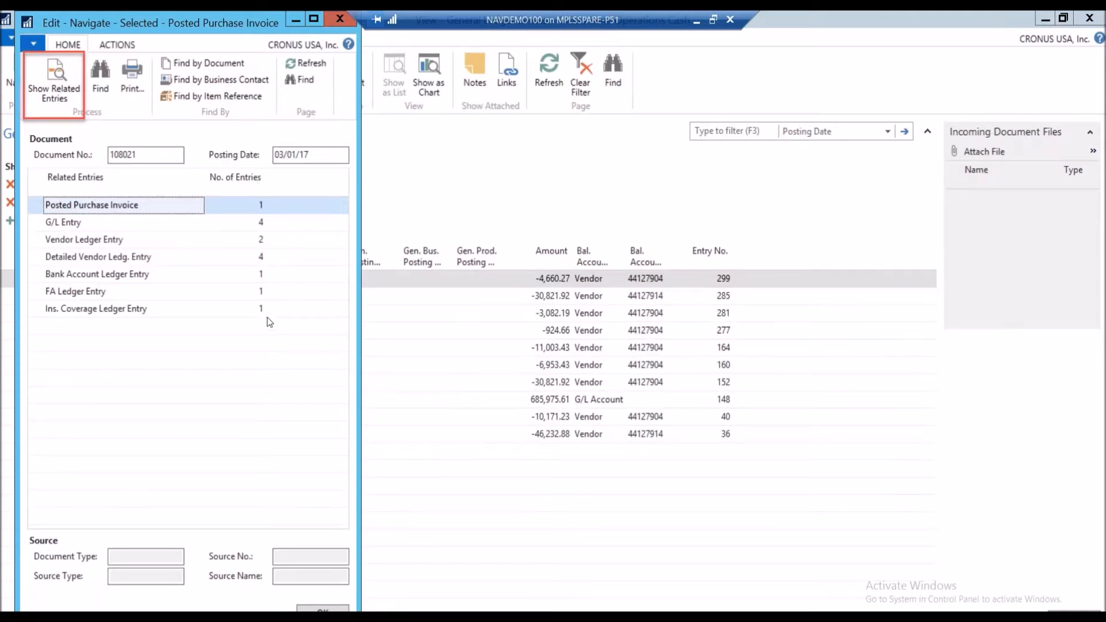
mouse_move(76, 319)
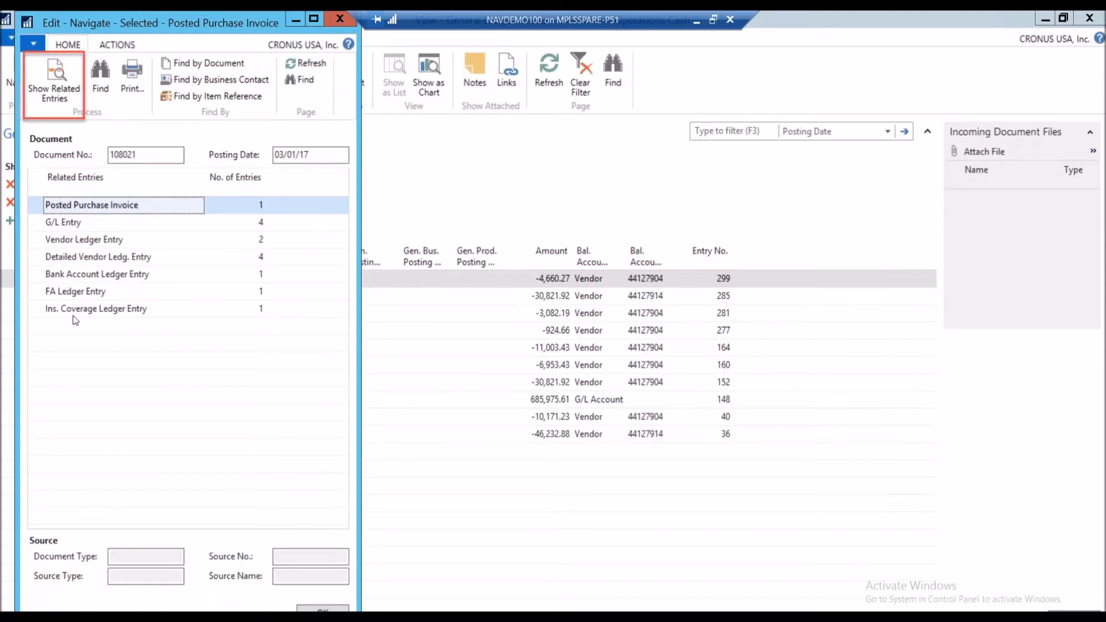
mouse_move(112, 210)
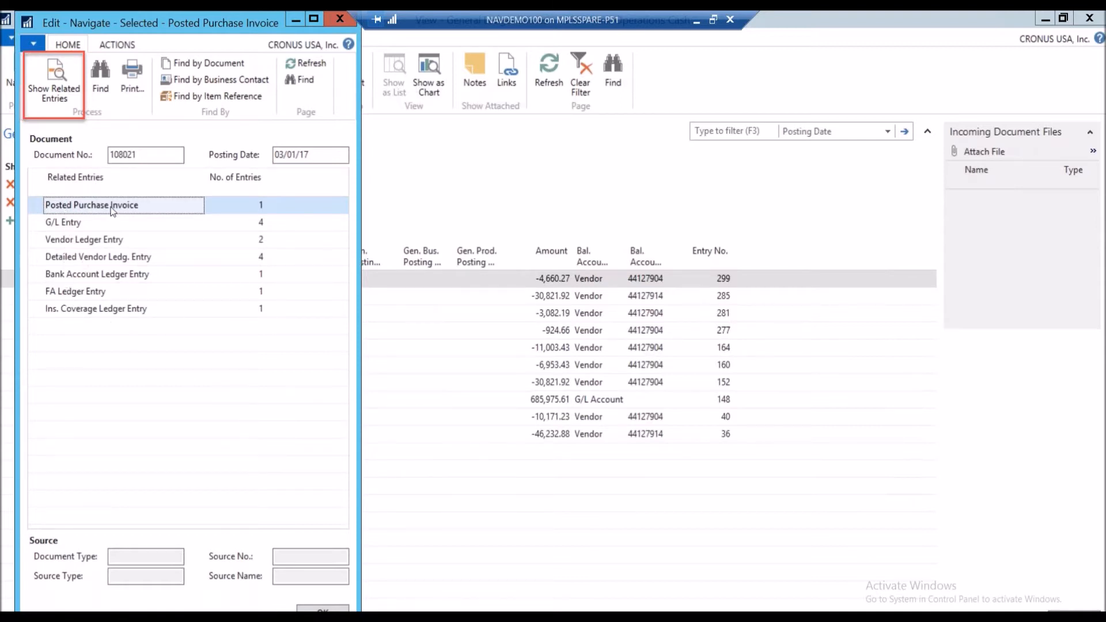
mouse_move(124, 264)
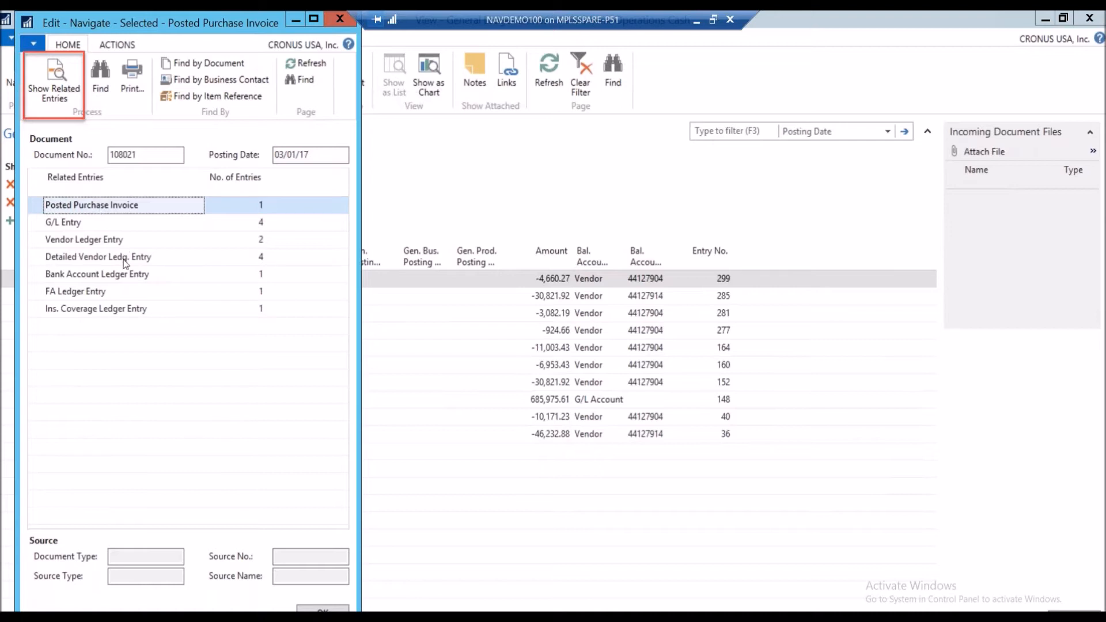
mouse_move(534, 288)
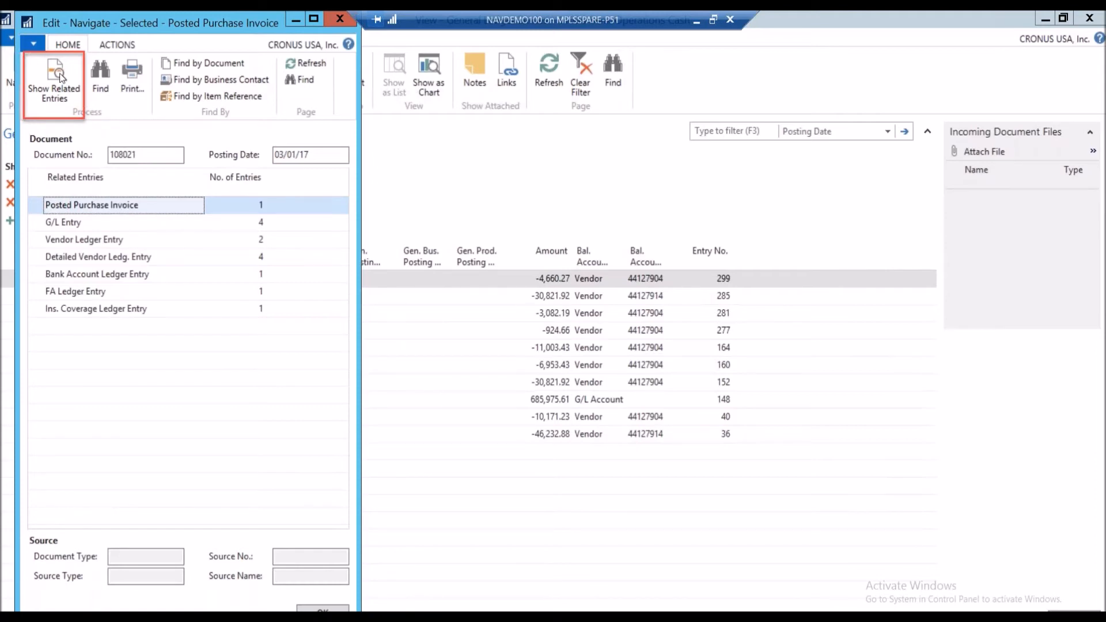
Step: Show Posted Purchase Invoice 108021 from WoodMart Supply Co. via Show Related Entries
left_click(54, 79)
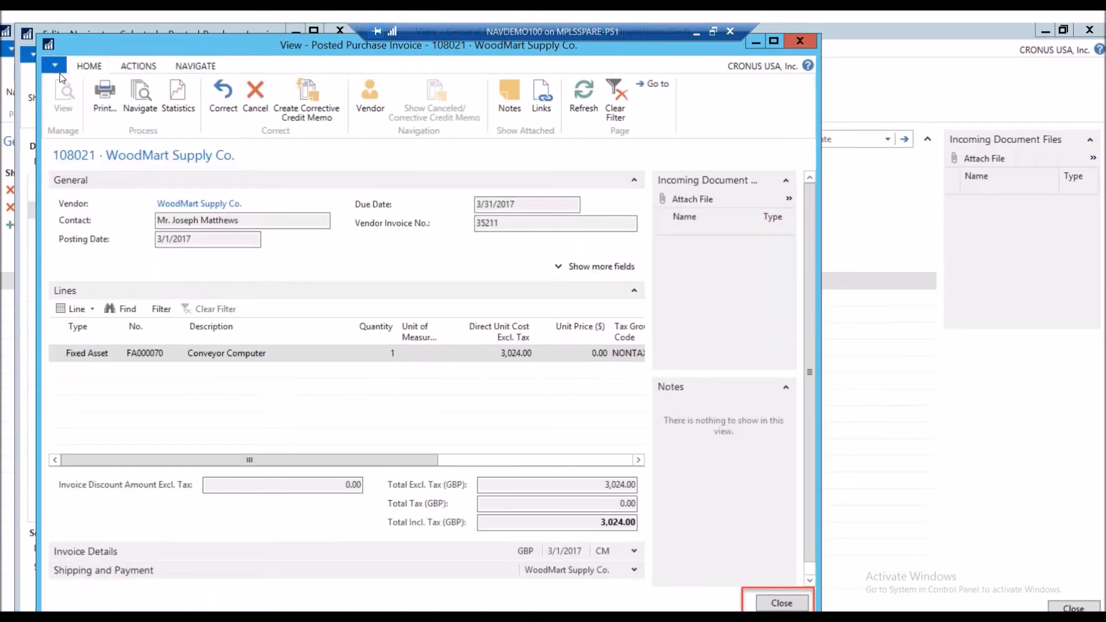
mouse_move(584, 378)
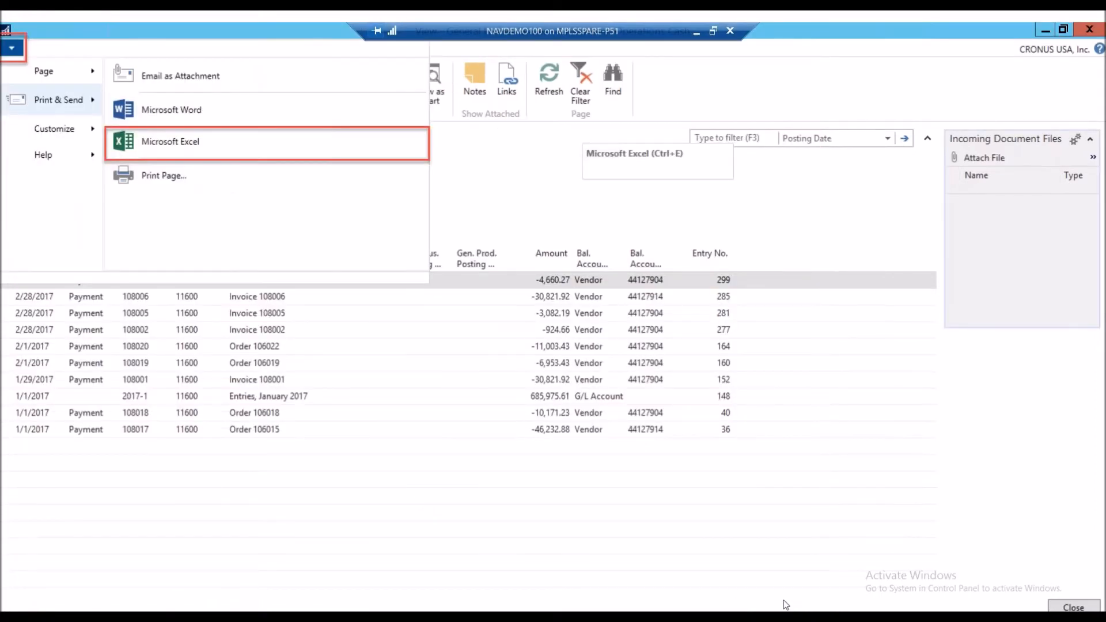
mouse_move(406, 292)
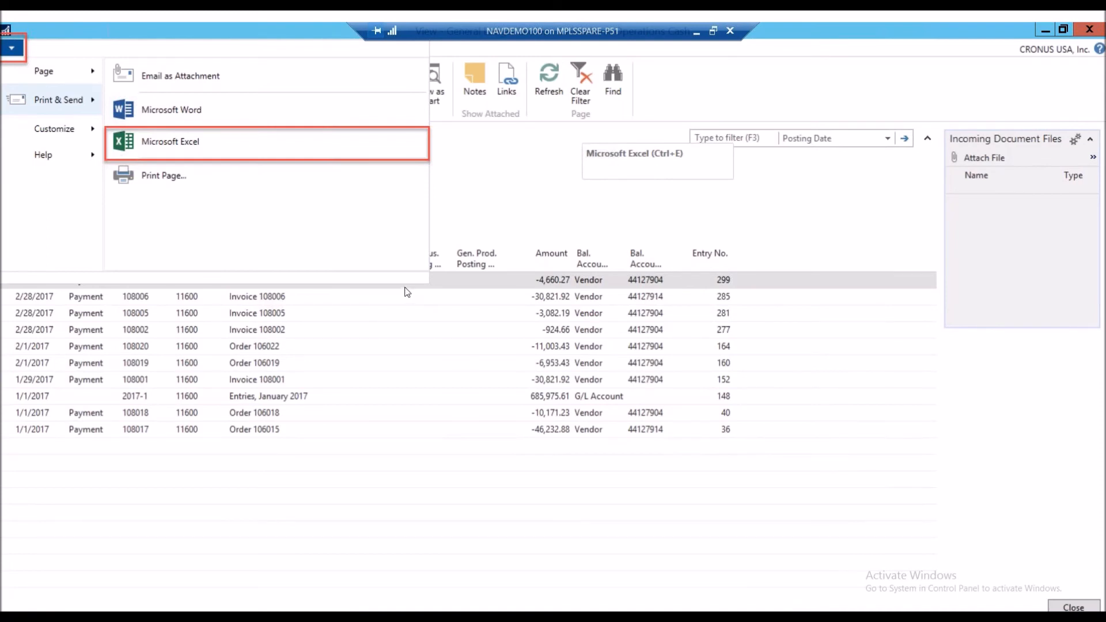
mouse_move(358, 265)
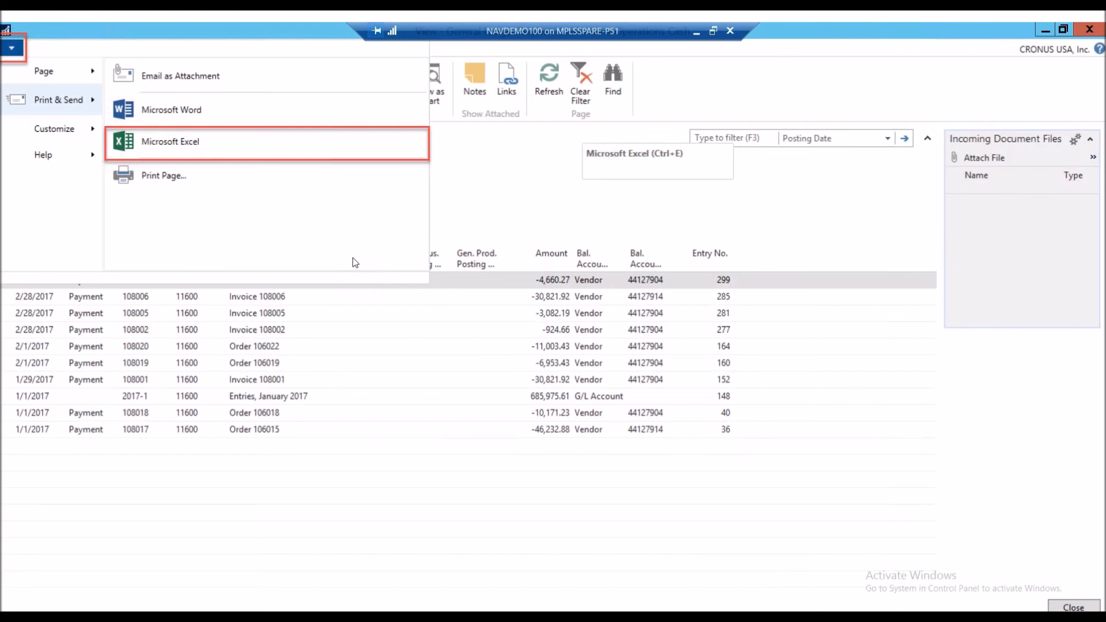
mouse_move(627, 281)
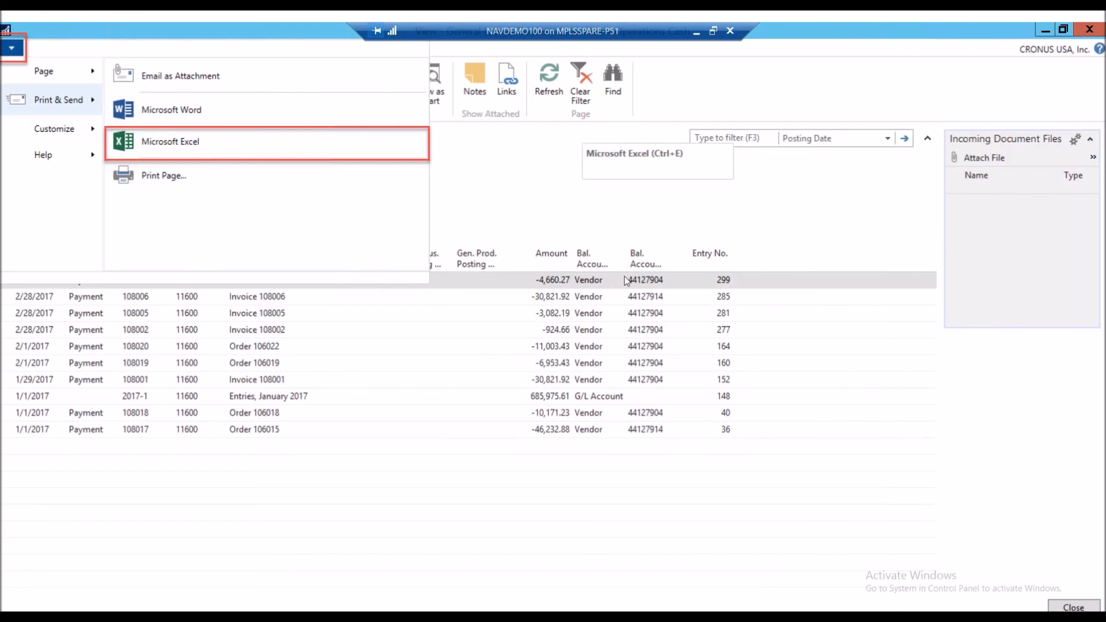